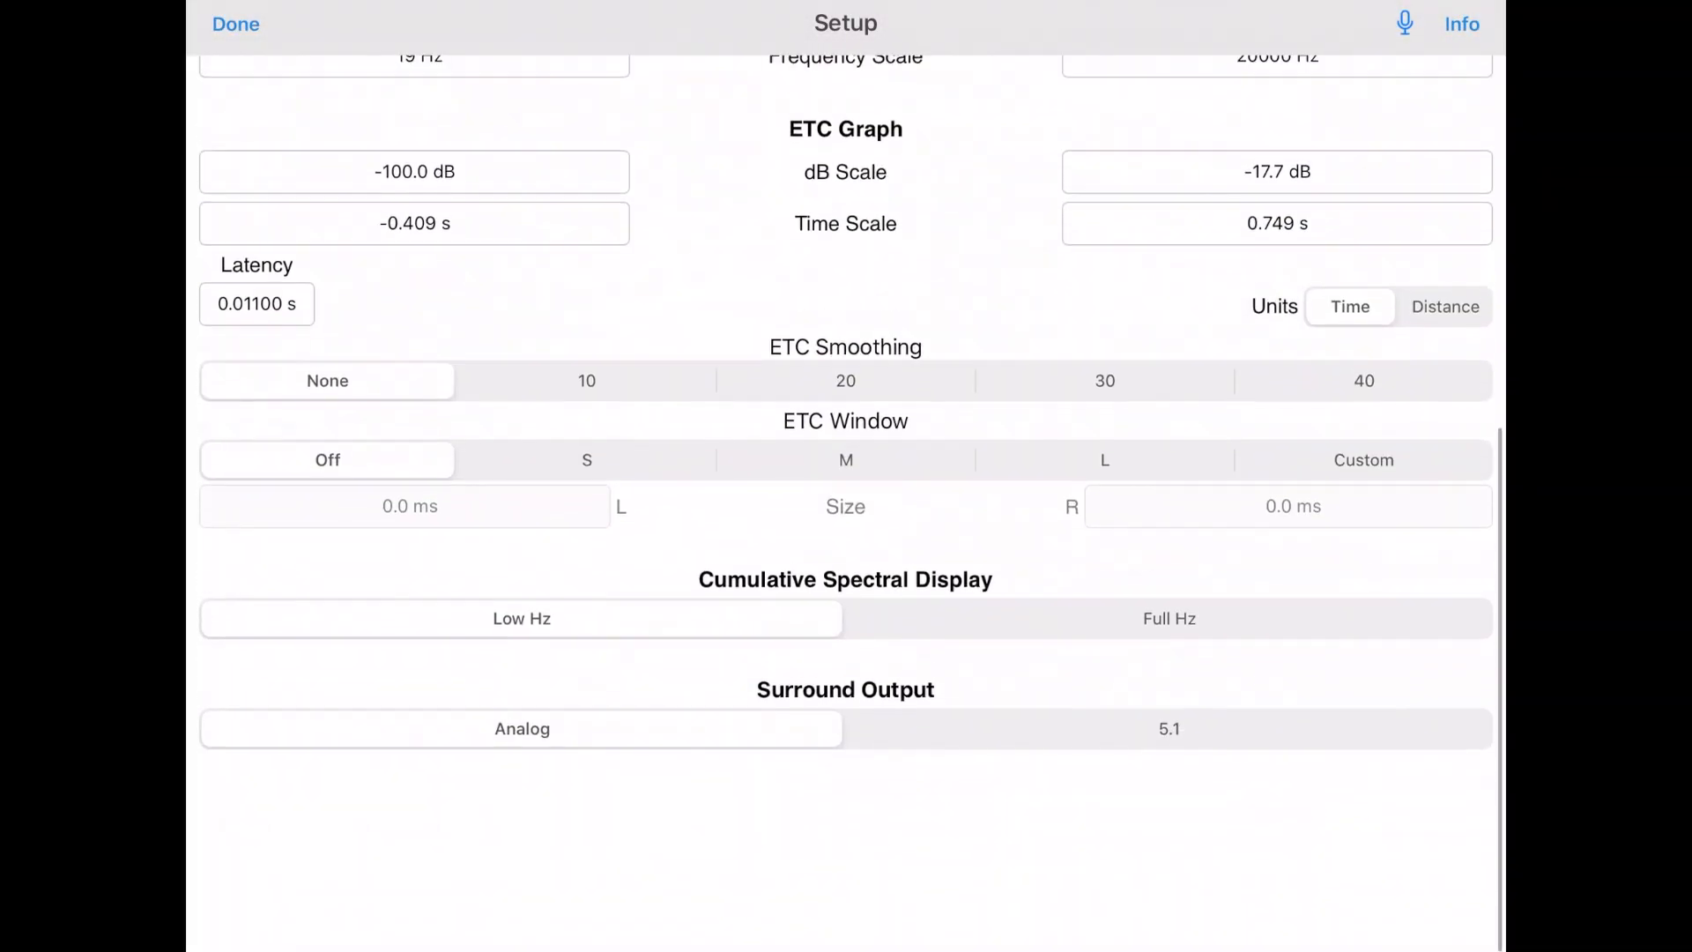
# Keep latency at 0.011 s, select the 0.5 s chirp test signal and finish setup
pyautogui.click(256, 304)
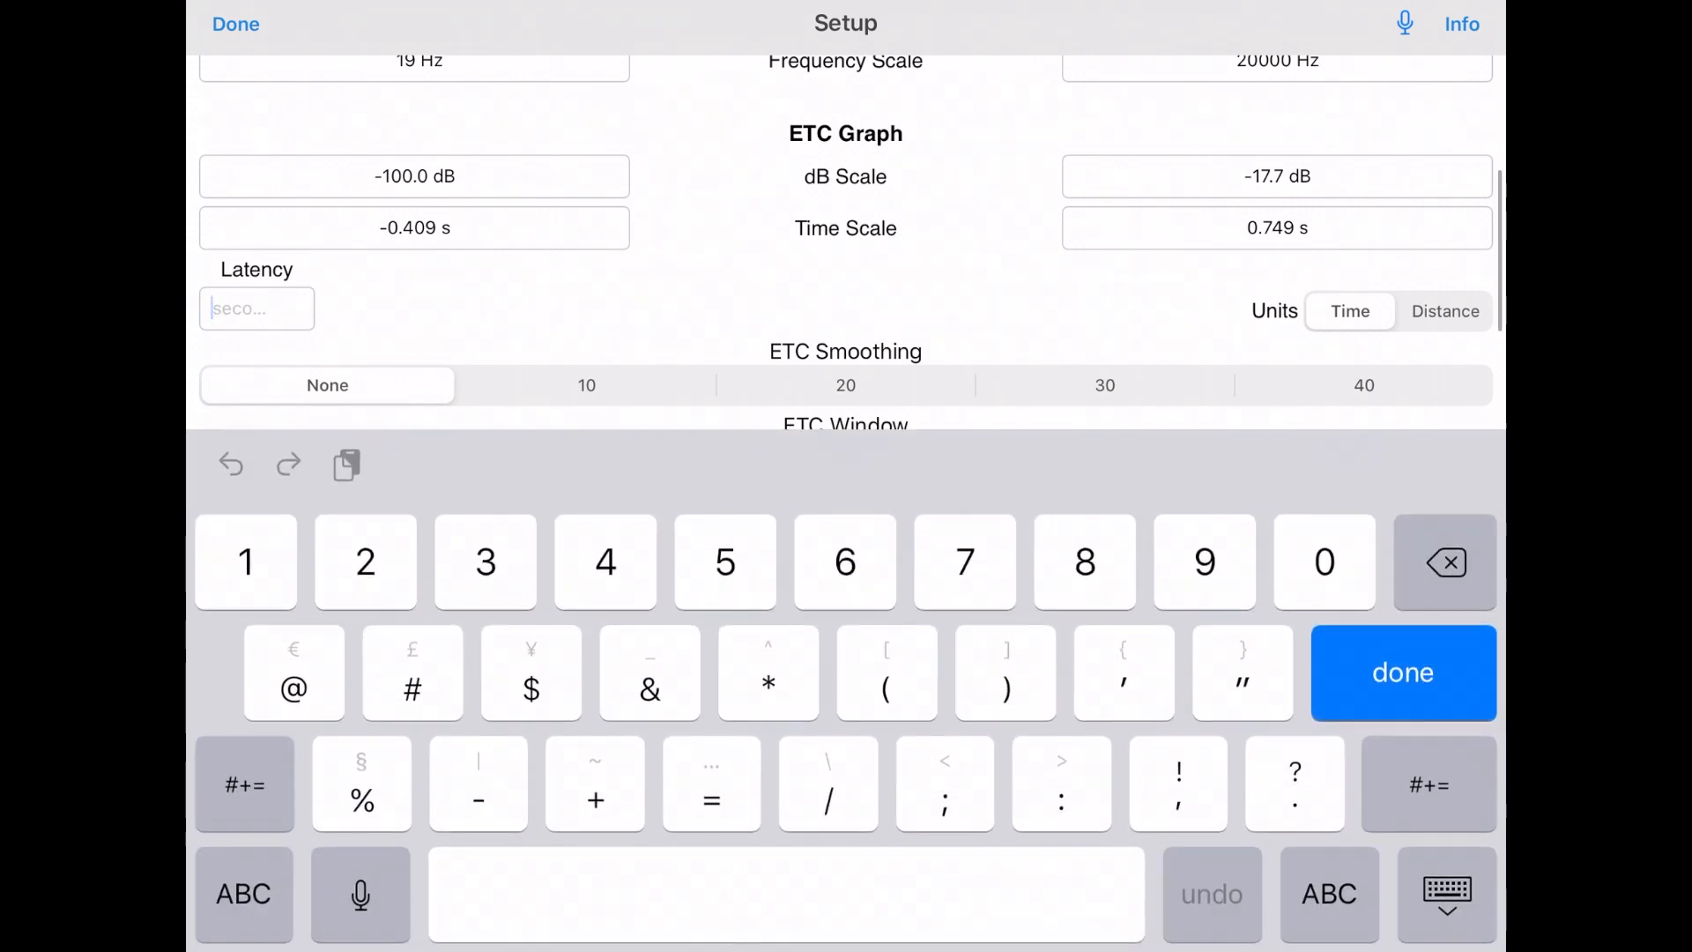
pyautogui.click(1401, 672)
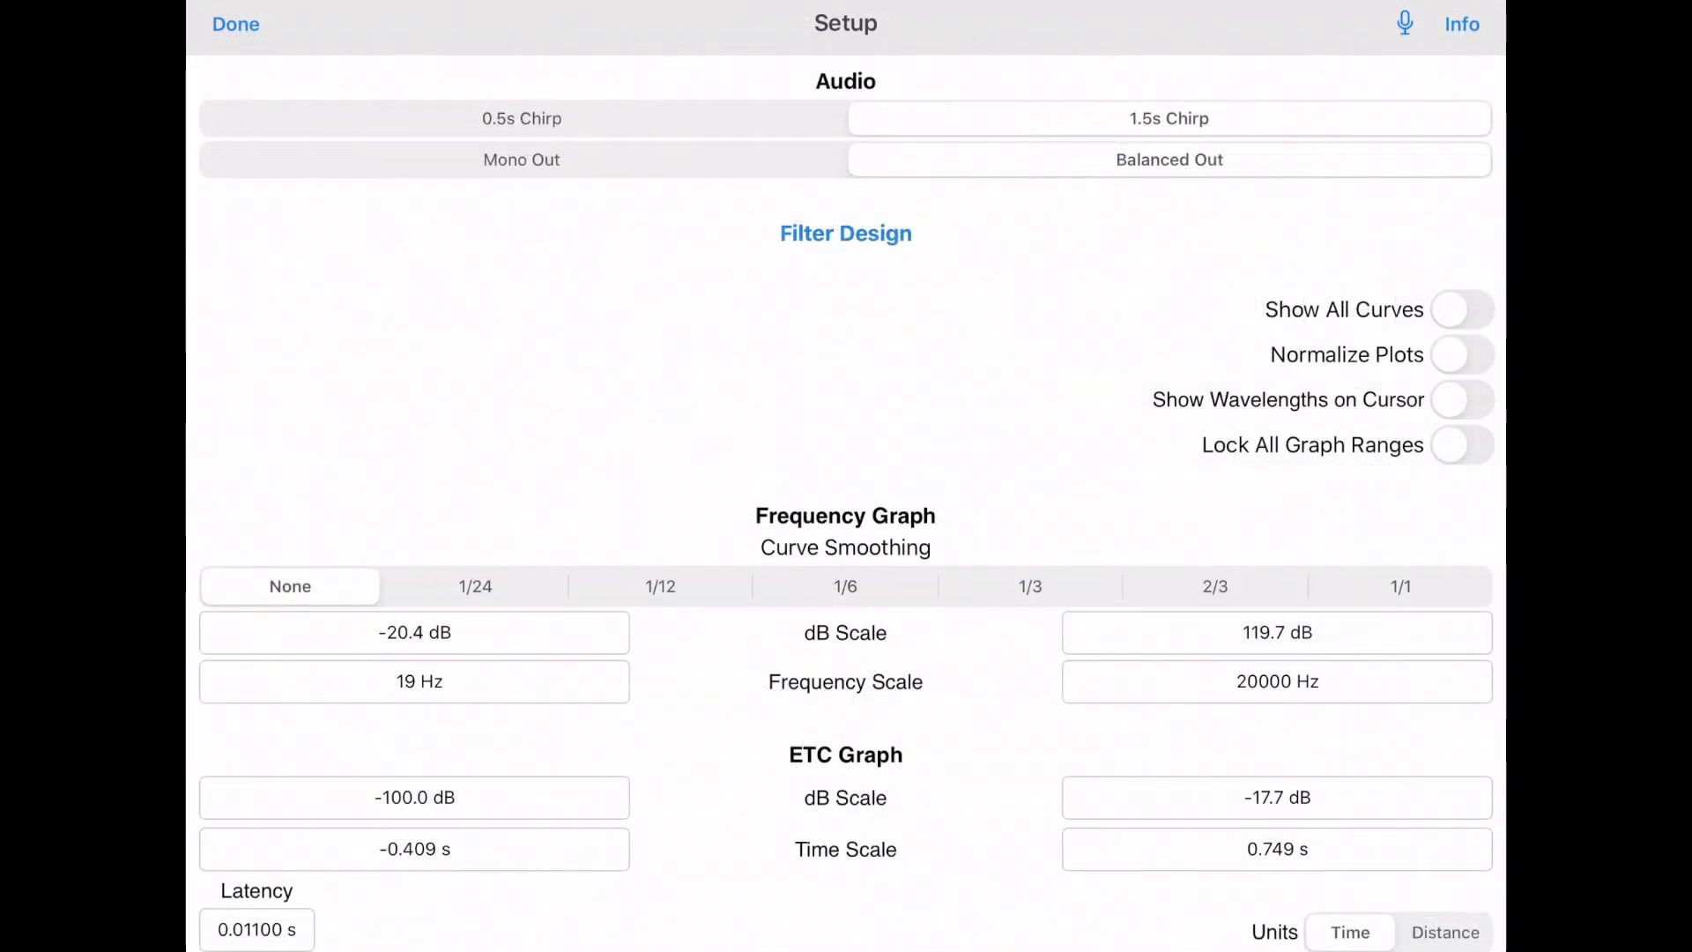
pyautogui.click(521, 118)
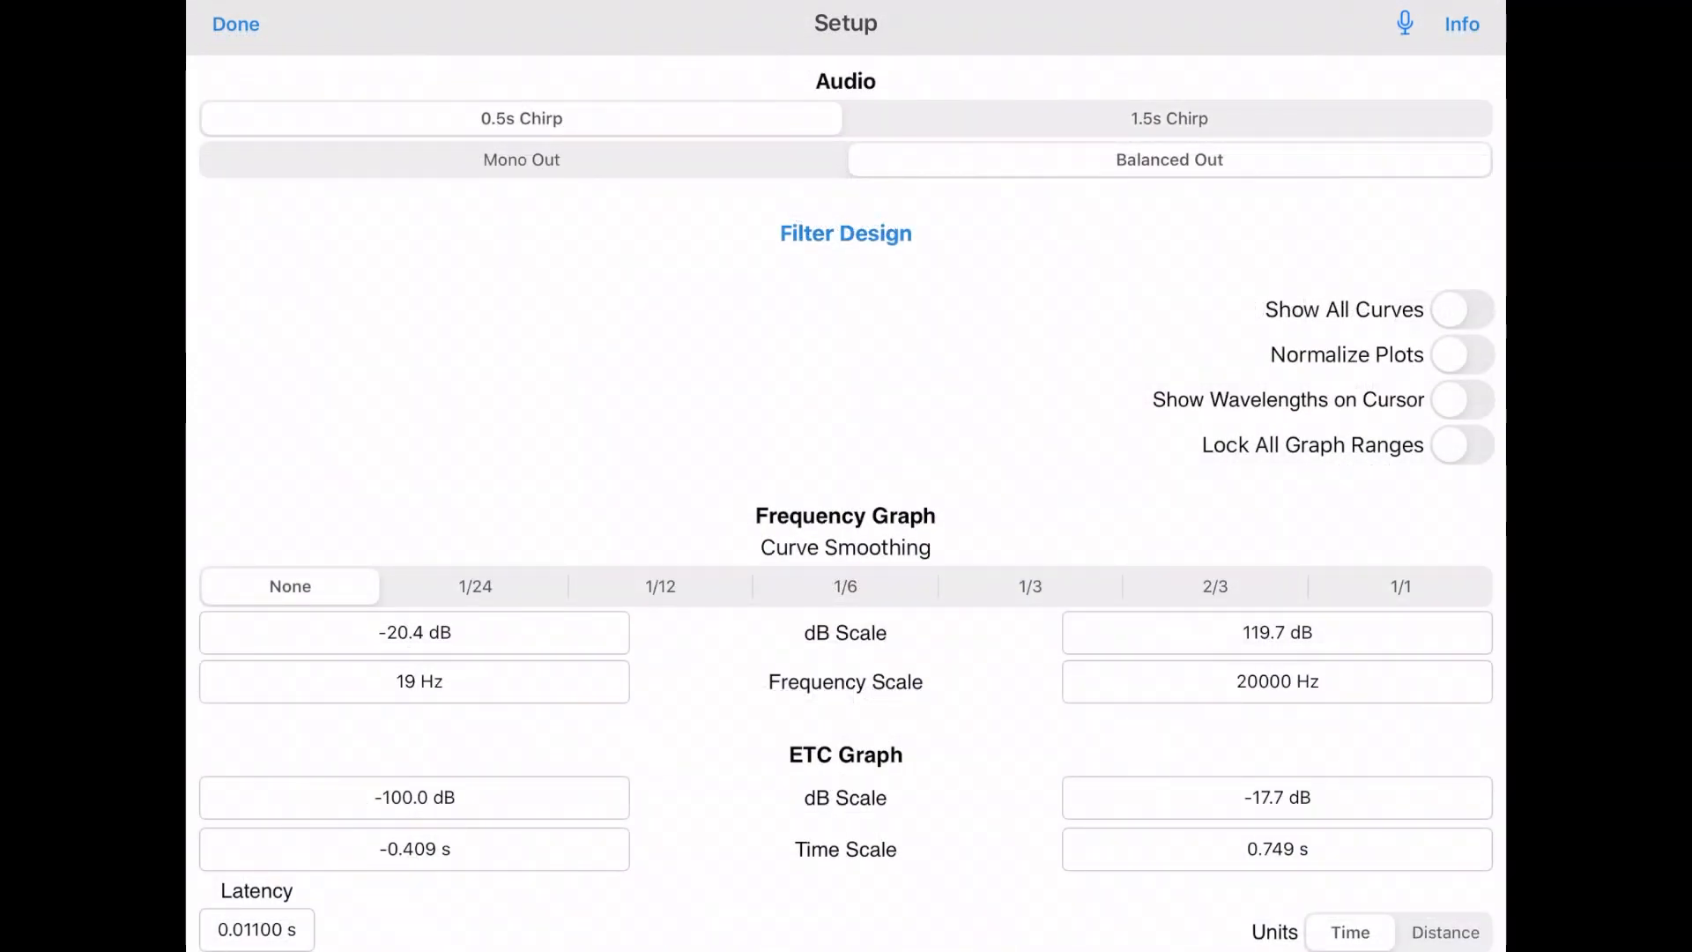
pyautogui.click(1167, 118)
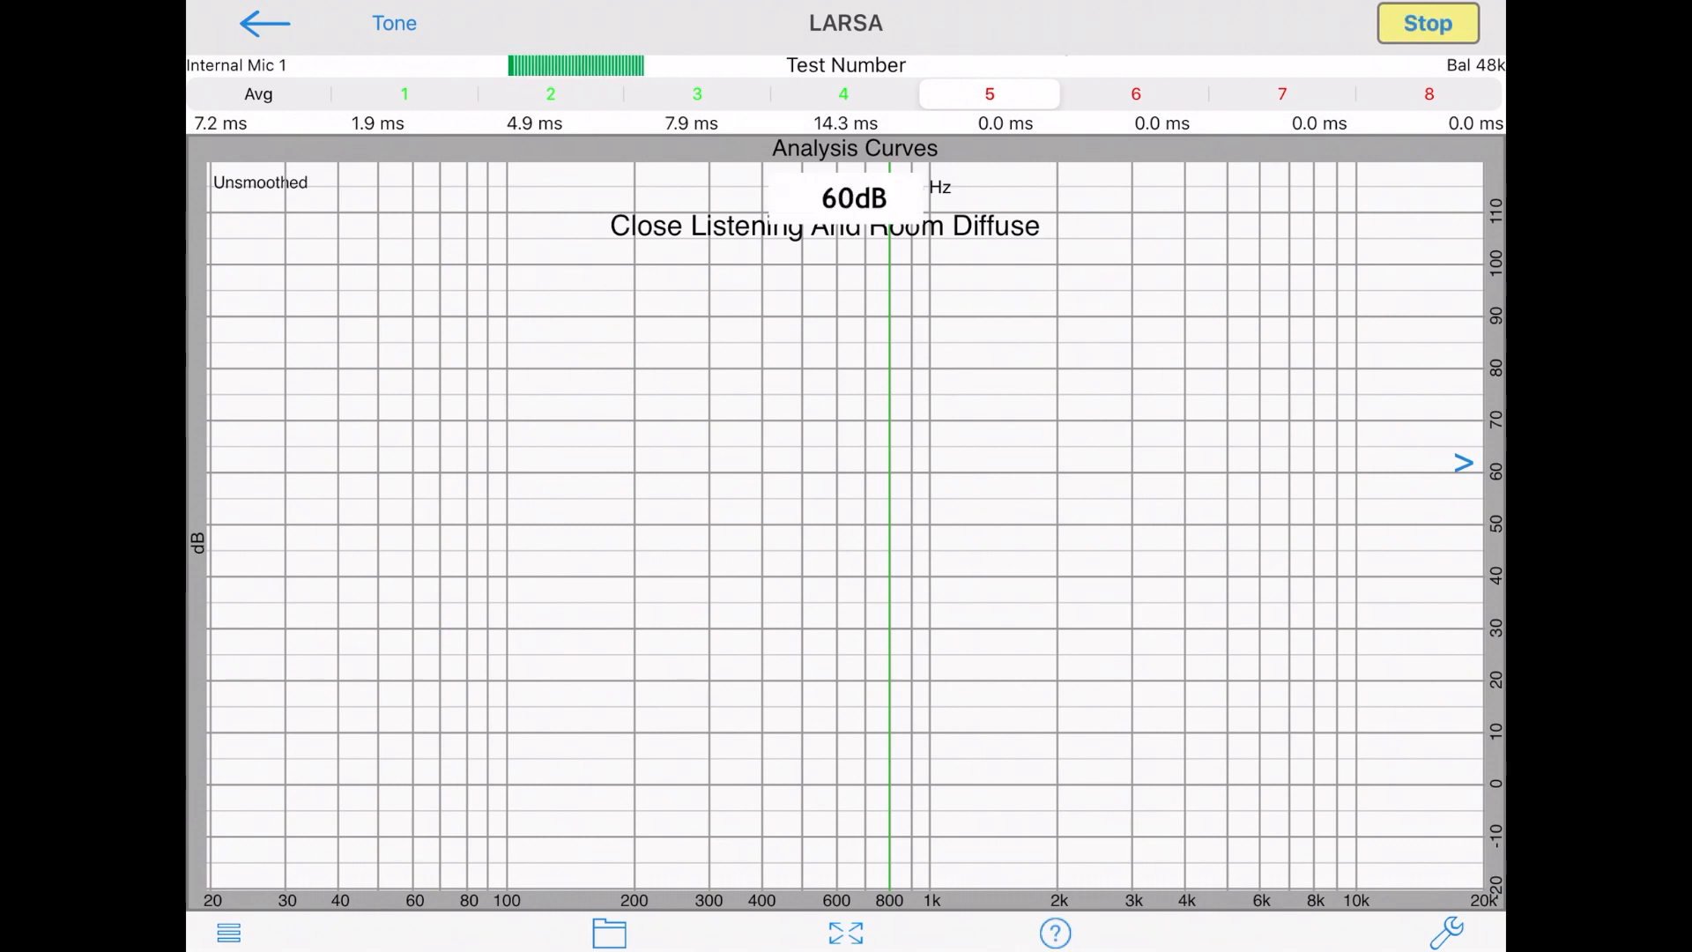
pyautogui.click(1425, 23)
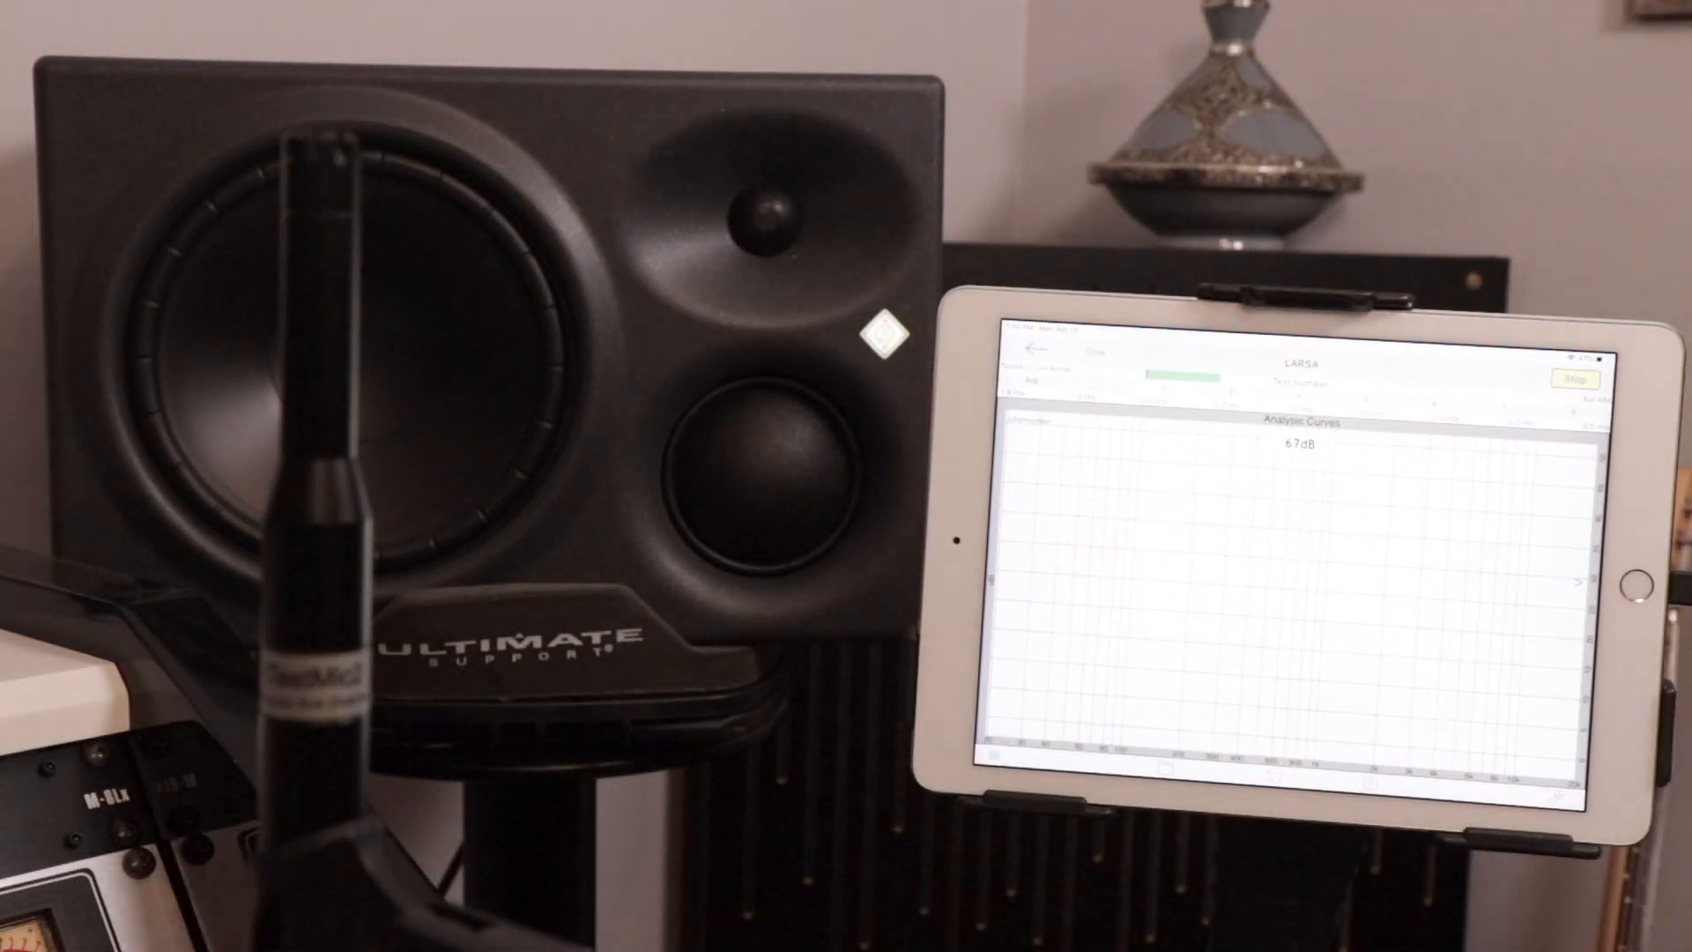
# Measure test 1 so its frequency-response curve appears on the graph
pyautogui.click(1579, 374)
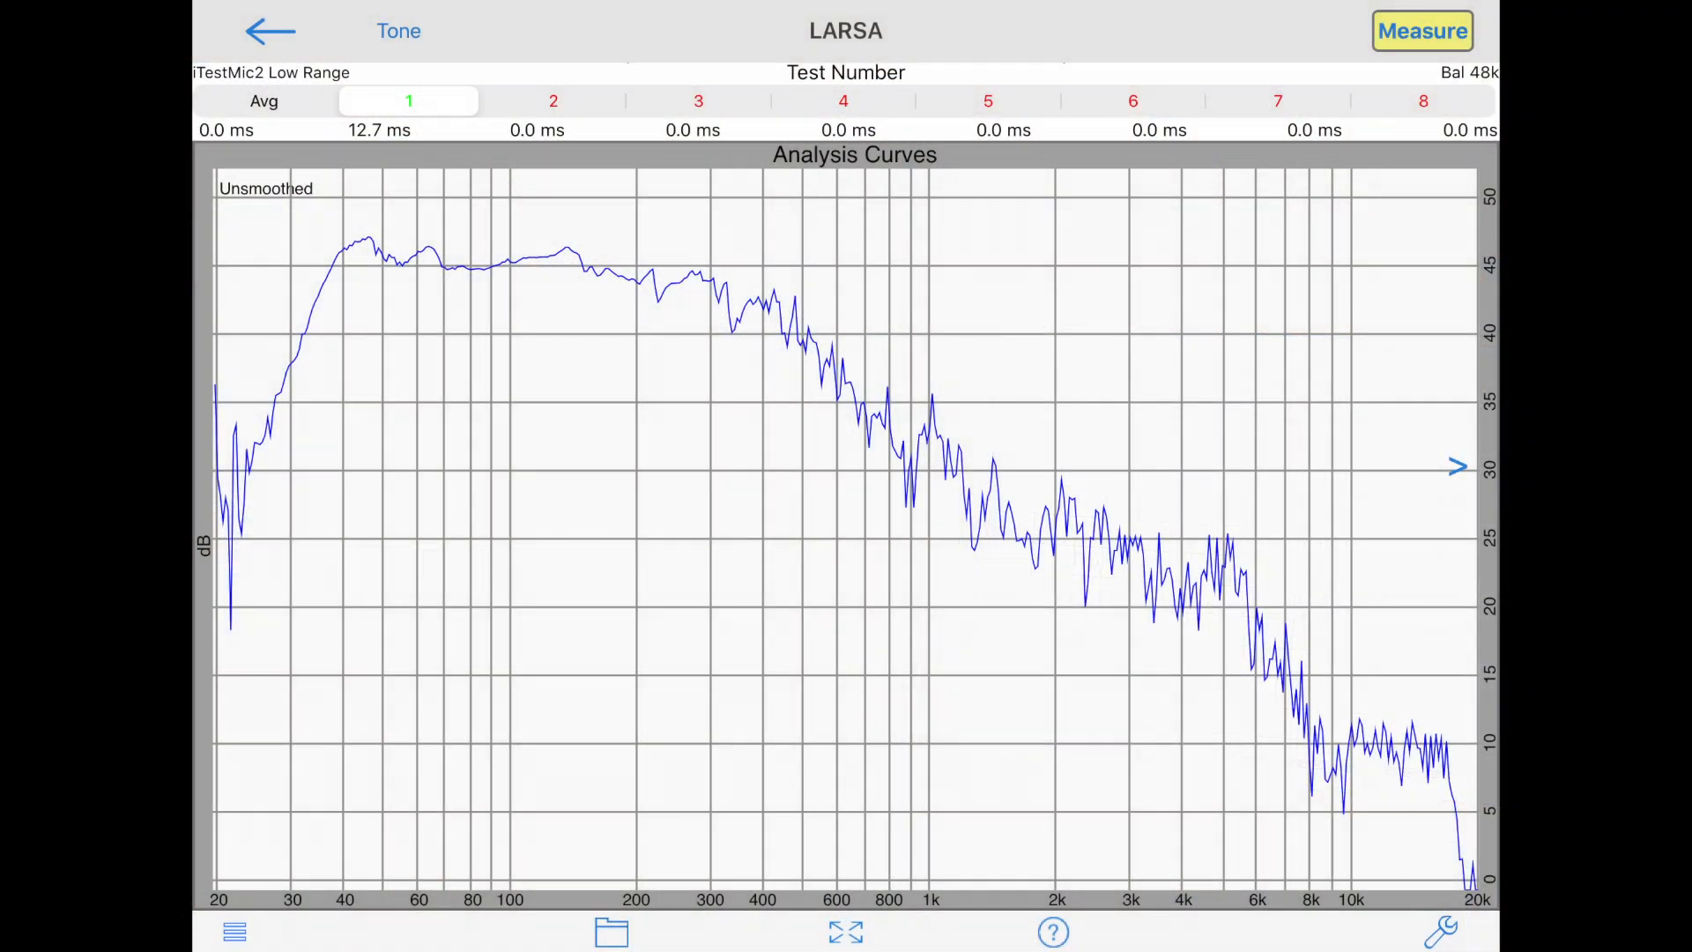
# Review the stored curves for tests 2 and 3, then enable Show All Curves in setup
pyautogui.click(552, 101)
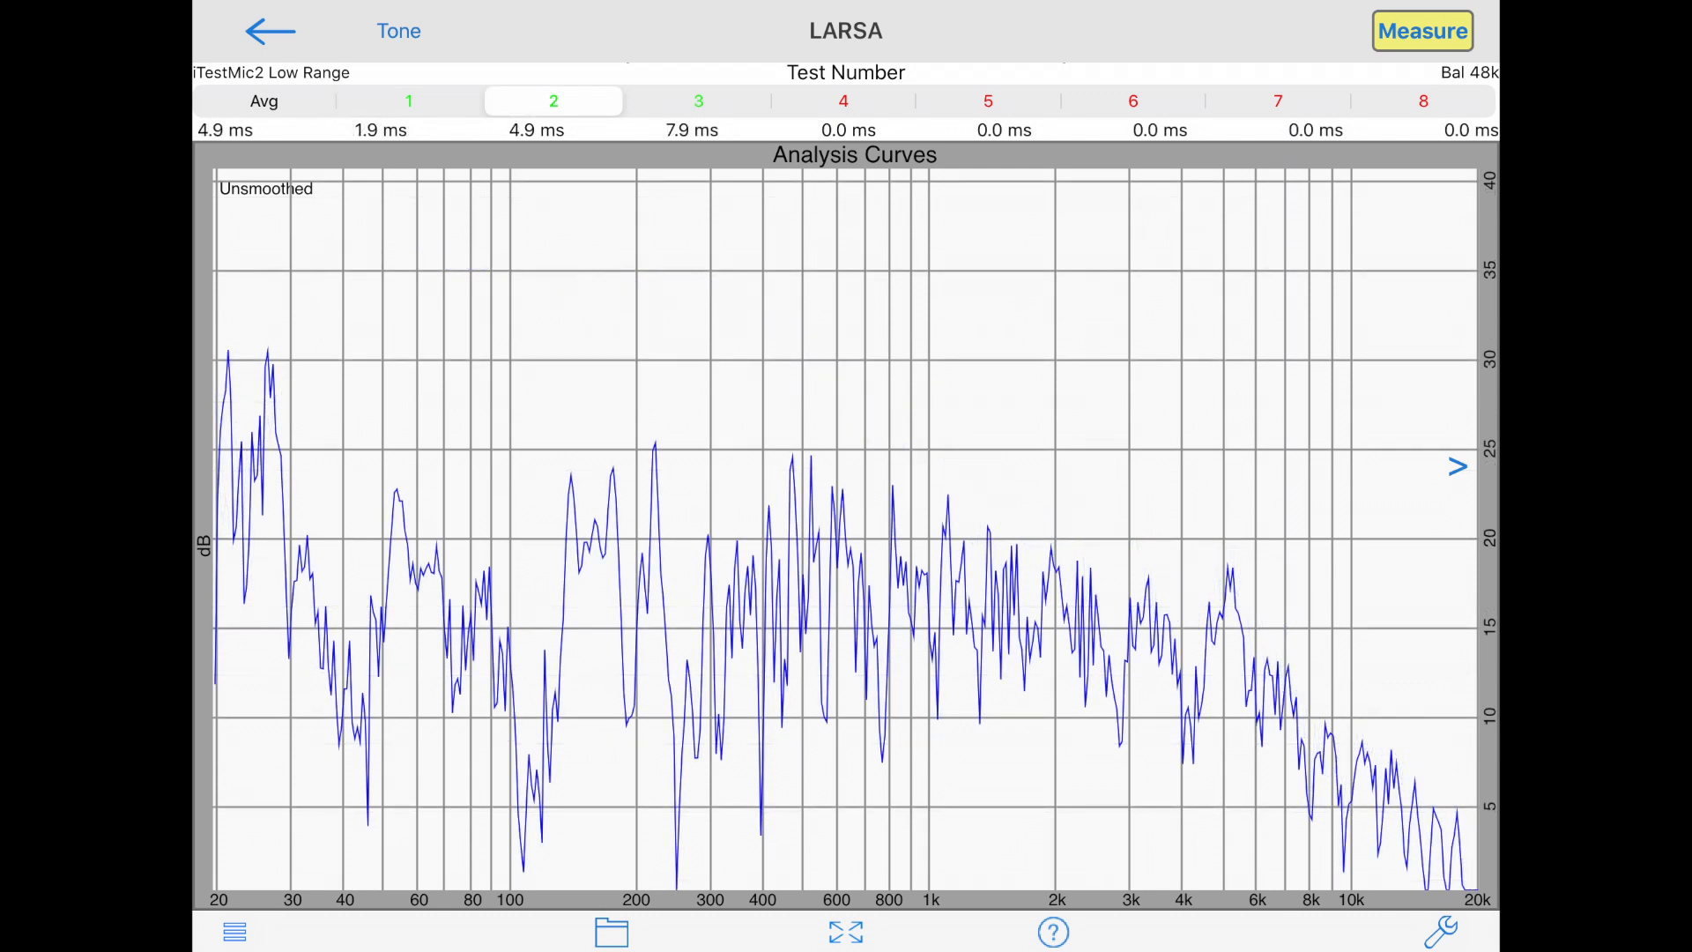
pyautogui.click(698, 100)
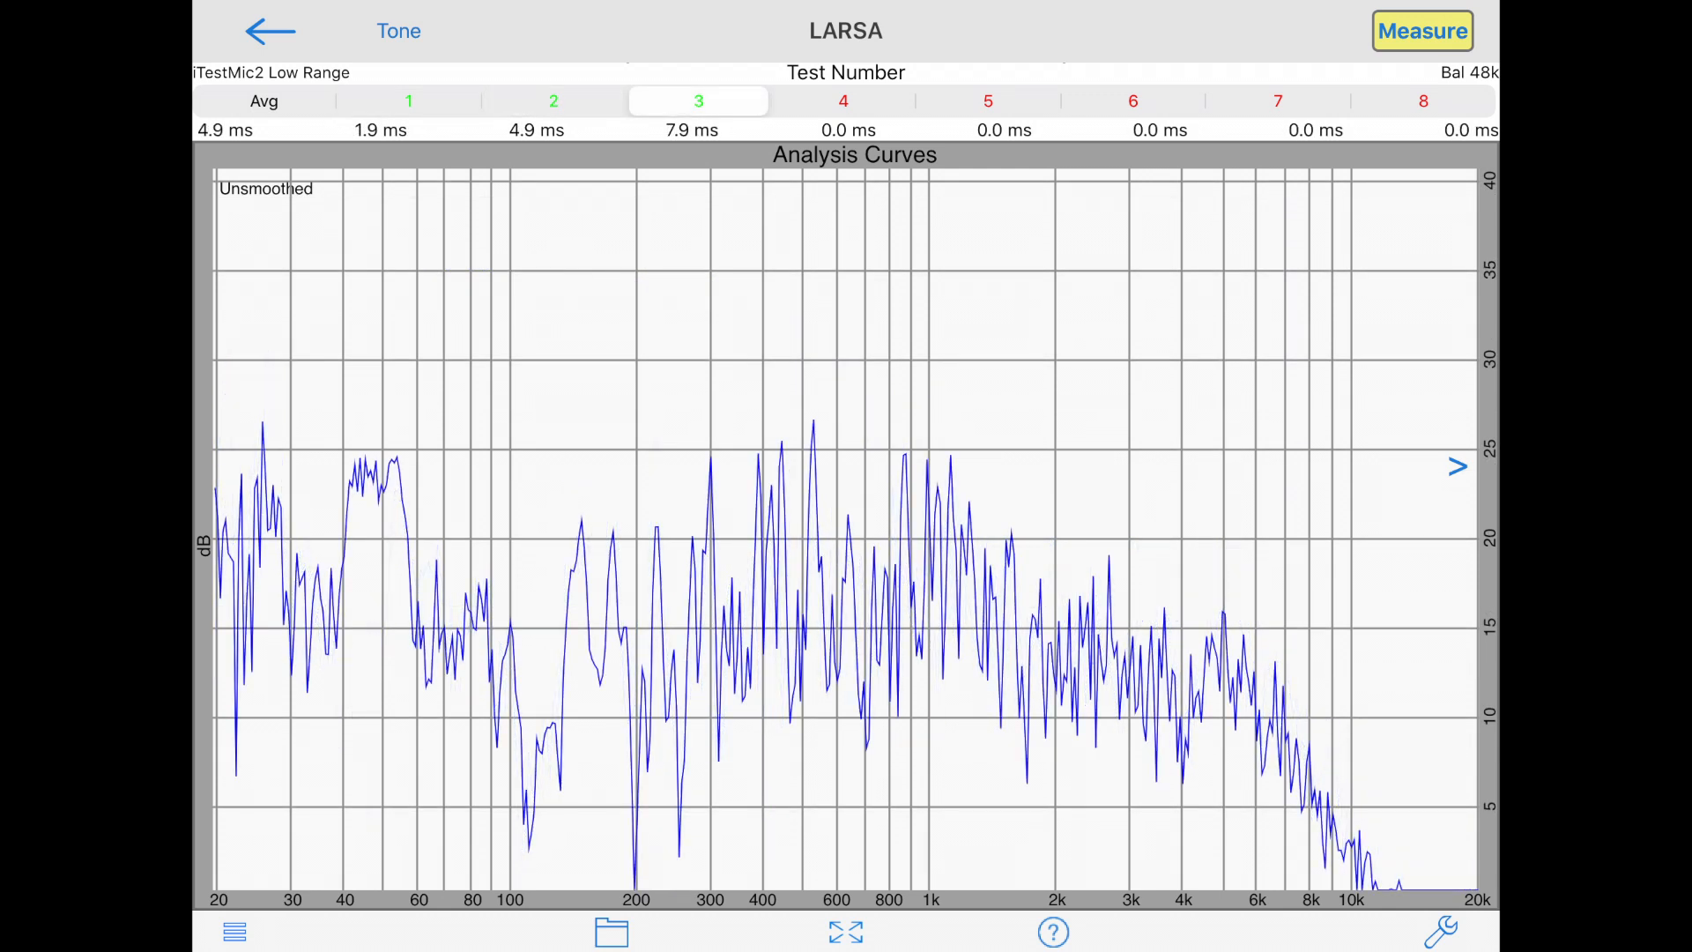
pyautogui.click(1442, 930)
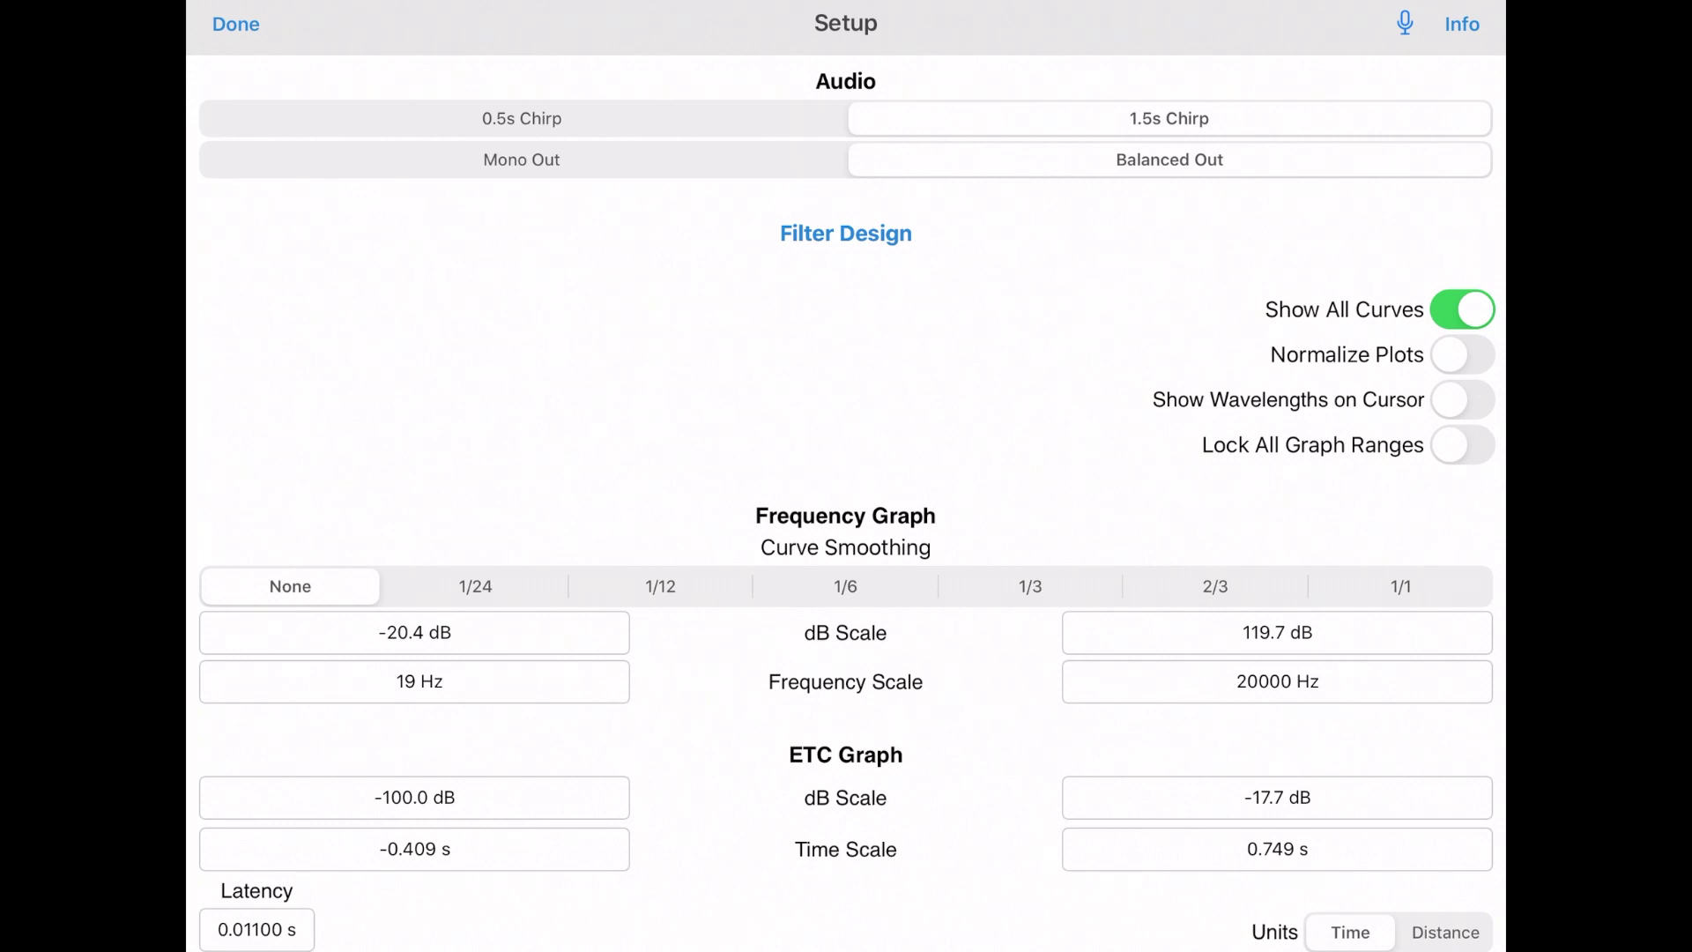
# Return to the graph and measure the remaining positions so all eight curves overlay
pyautogui.click(235, 23)
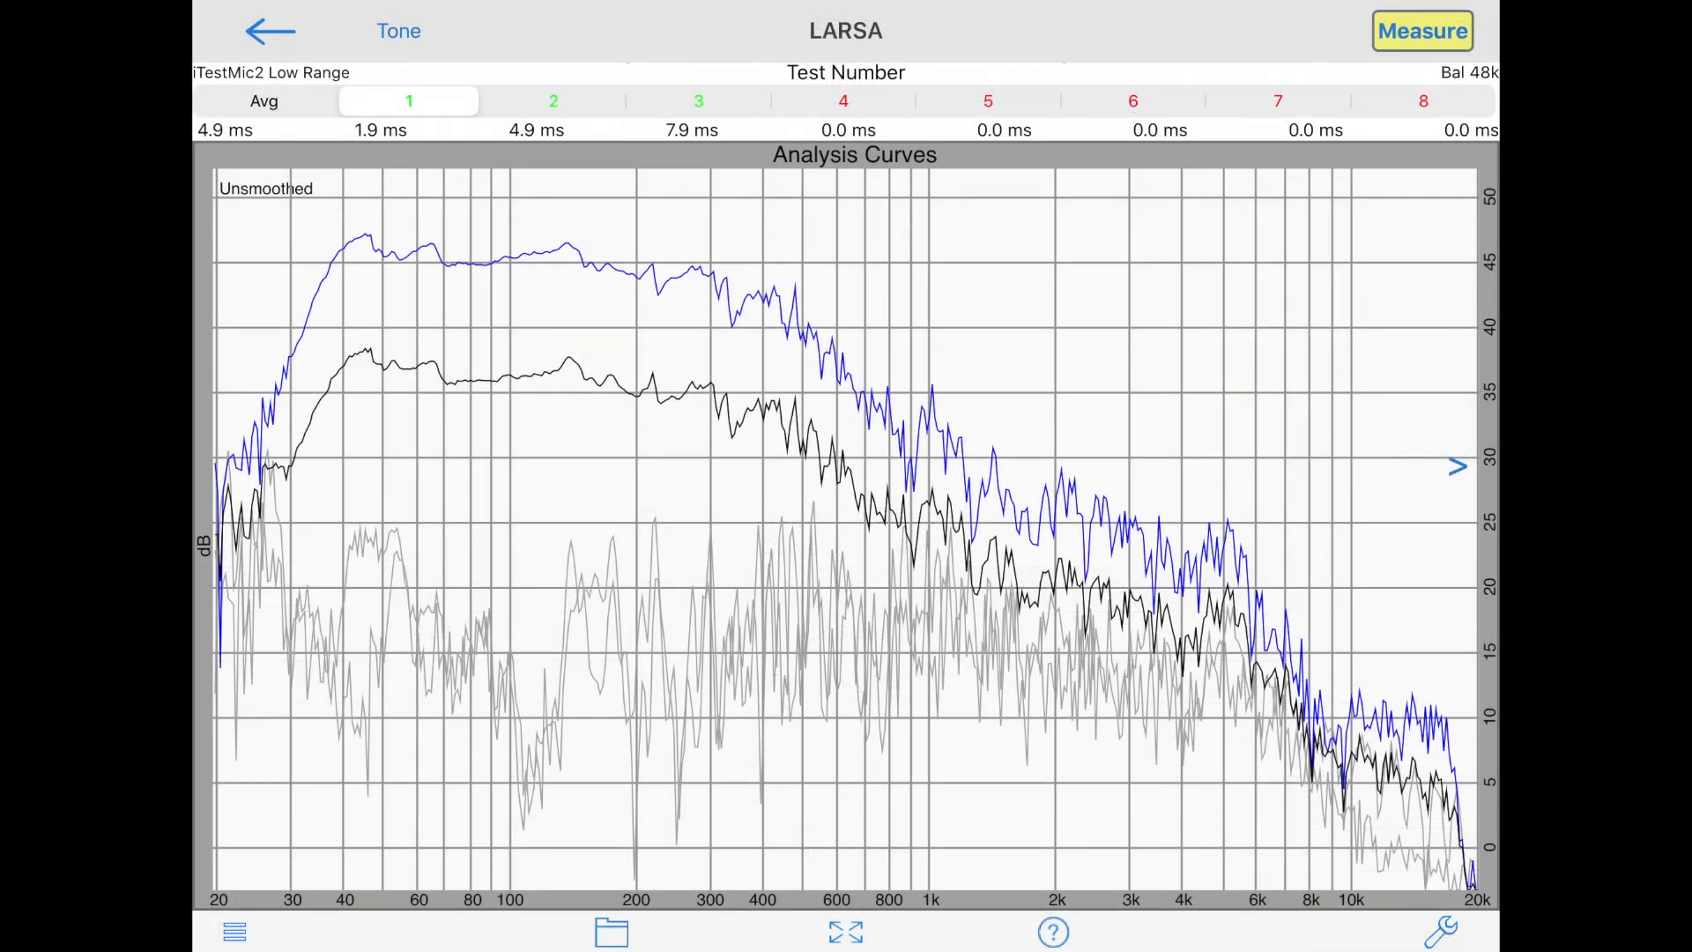
pyautogui.click(263, 100)
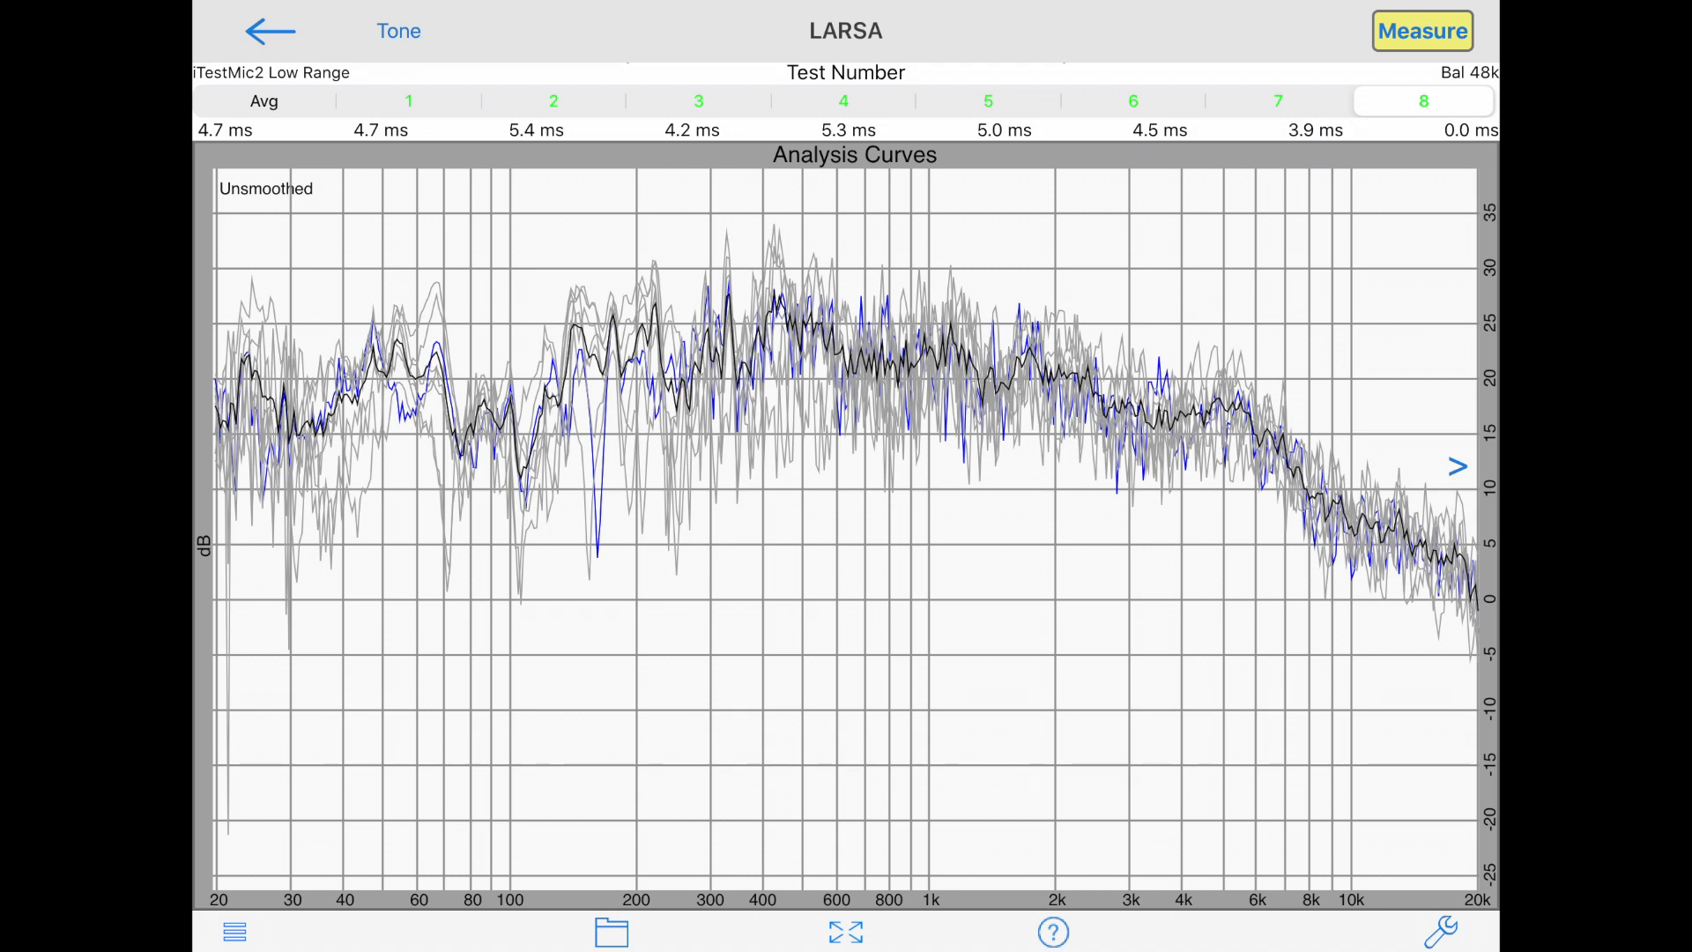
# Select Avg so only the averaged curve of the eight tests is shown
pyautogui.click(263, 100)
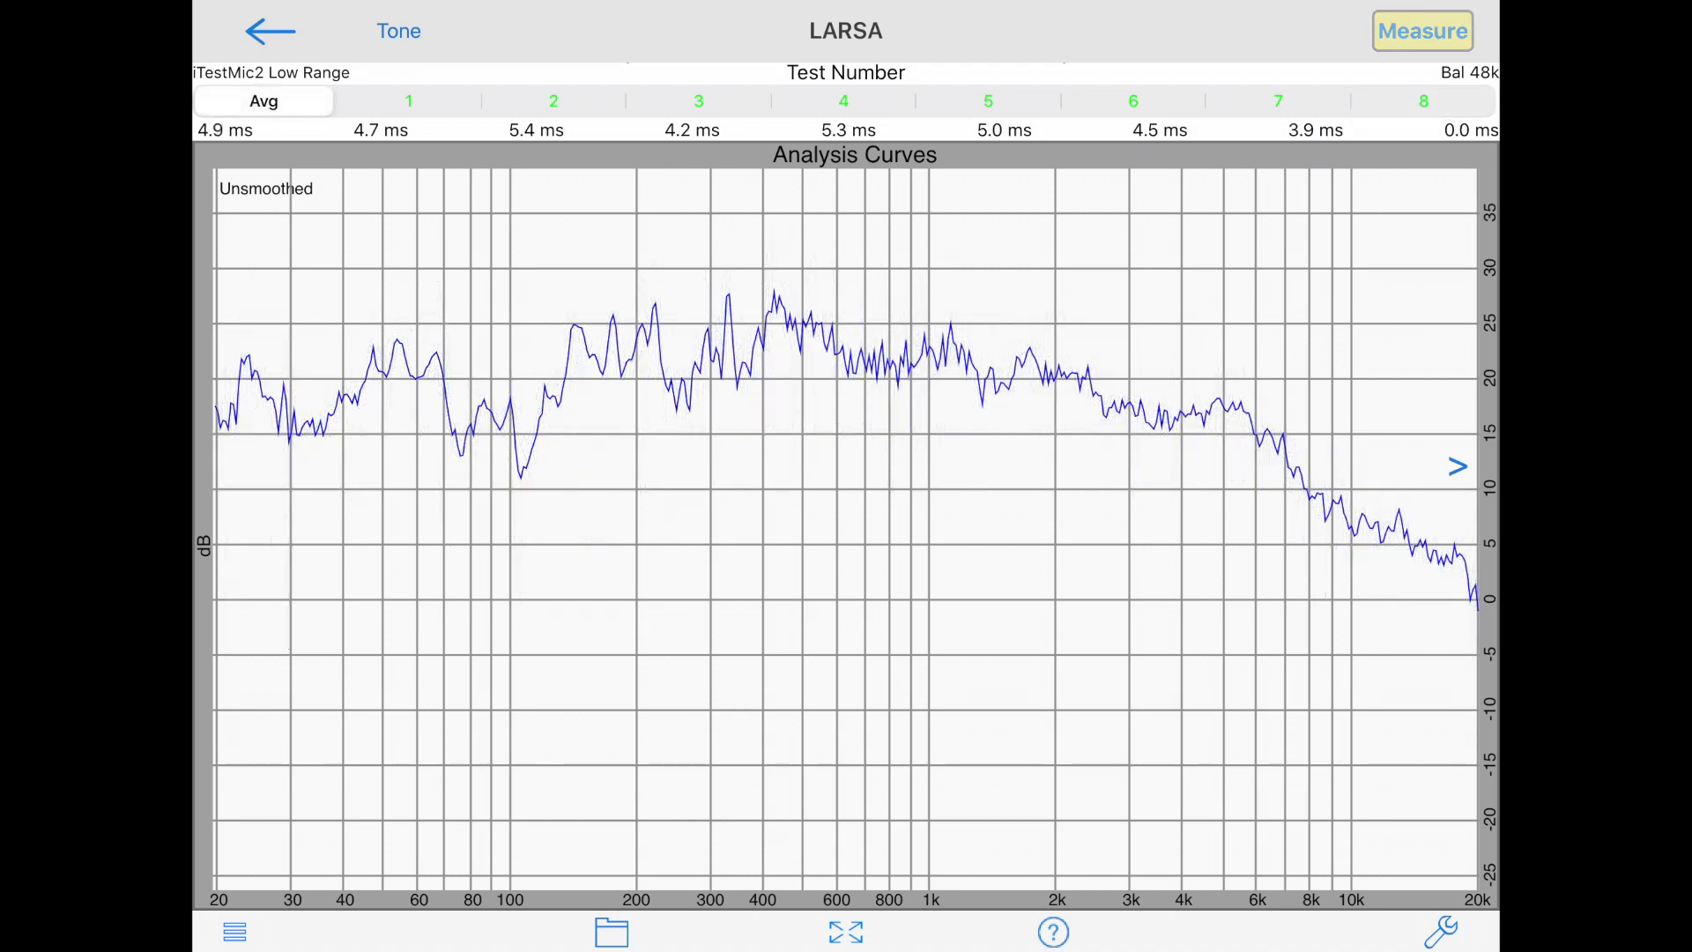